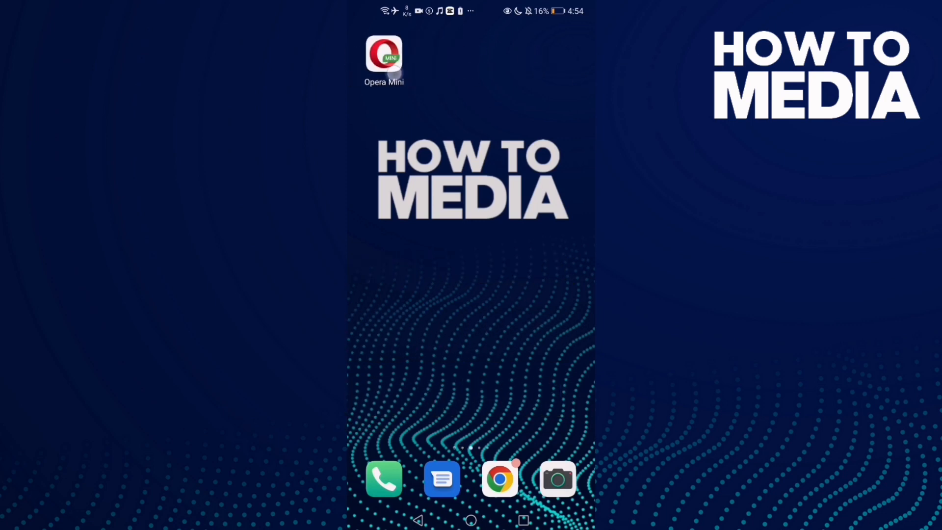
Launch Opera Mini from the home screen and scroll down its start page news feed
left_click(383, 54)
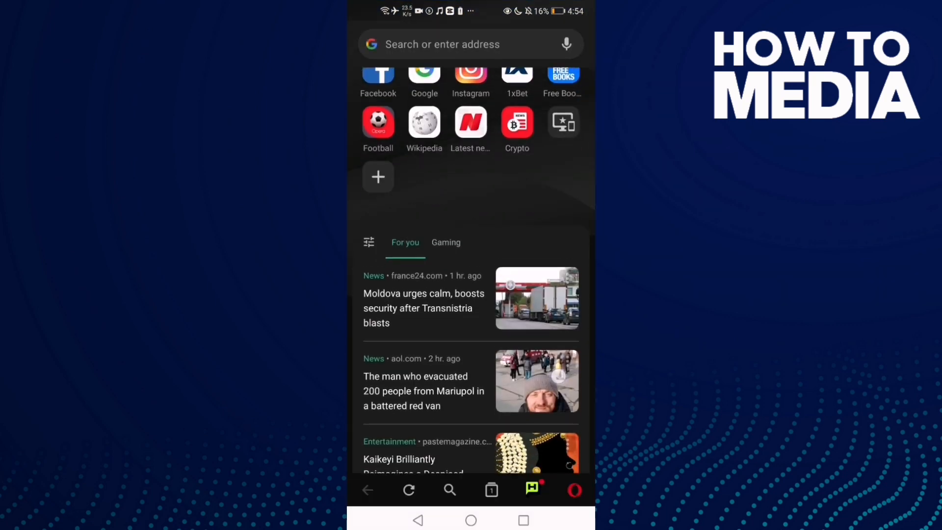
scroll("down", 3)
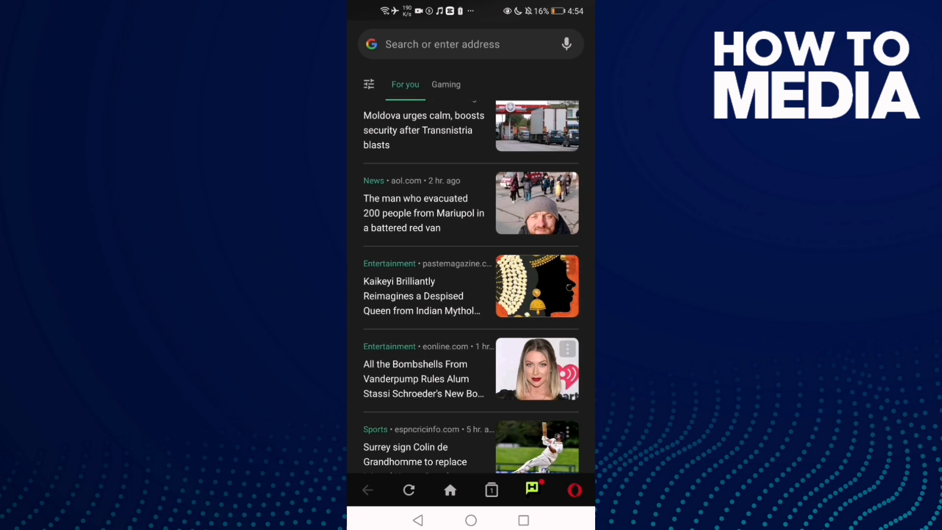
left_click(574, 490)
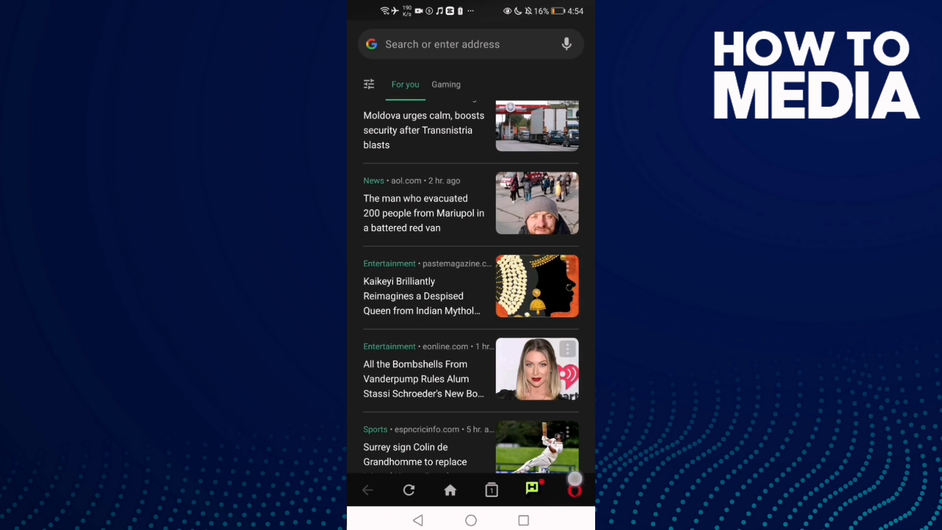
Reach the Settings screen from the Opera logo menu and scroll to data savings and downloads
left_click(573, 490)
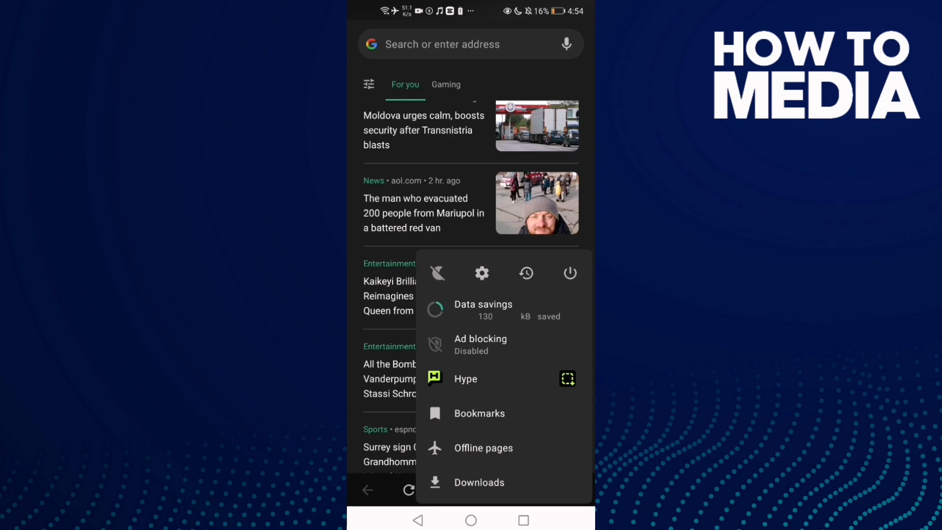
left_click(481, 273)
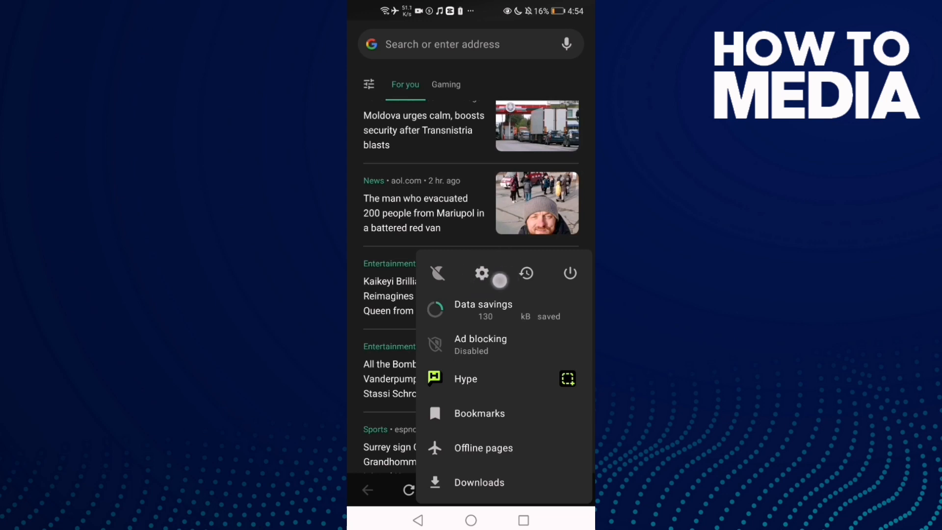
left_click(482, 273)
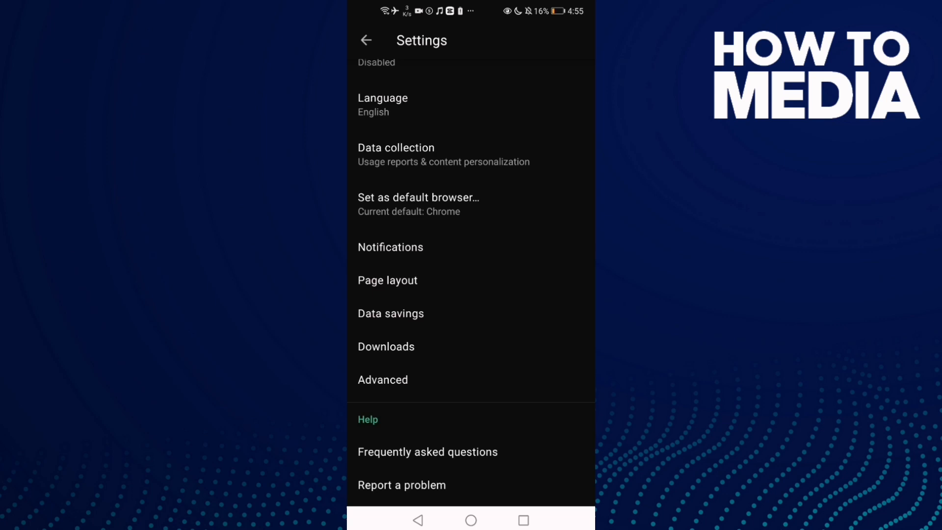
In Advanced settings, show the Extreme savings Protocol choice between HTTP and Socket/HTTP
left_click(382, 379)
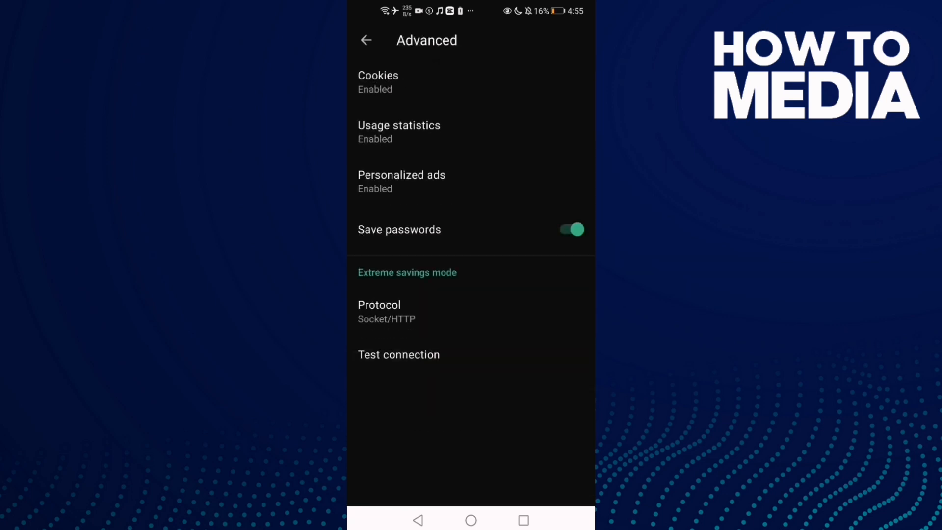
left_click(466, 299)
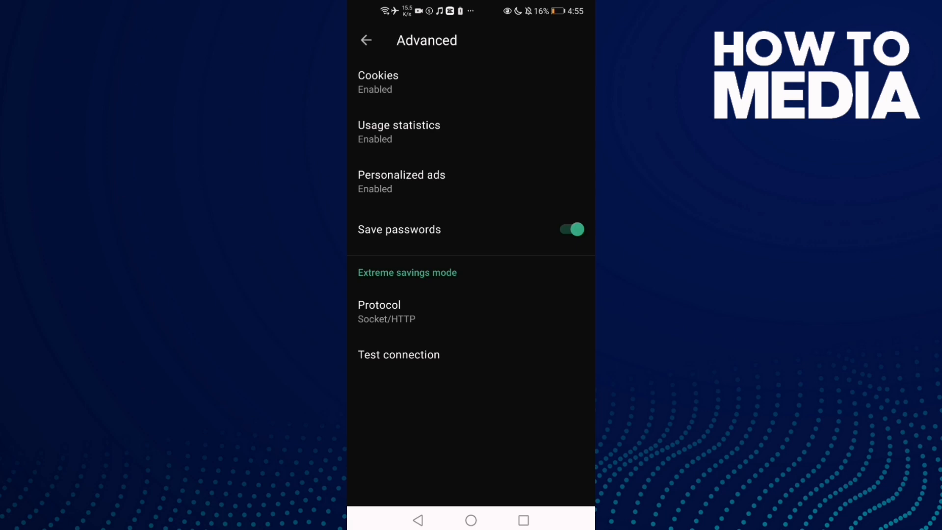
left_click(379, 305)
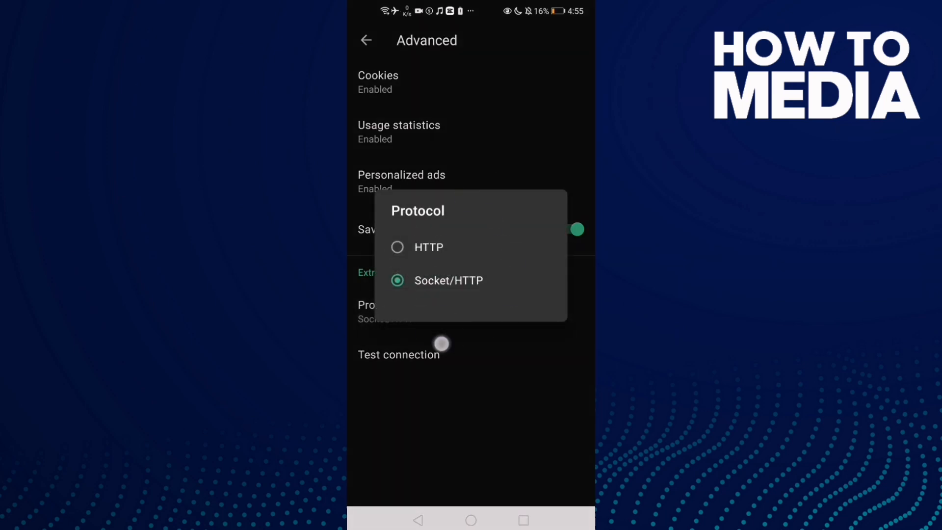